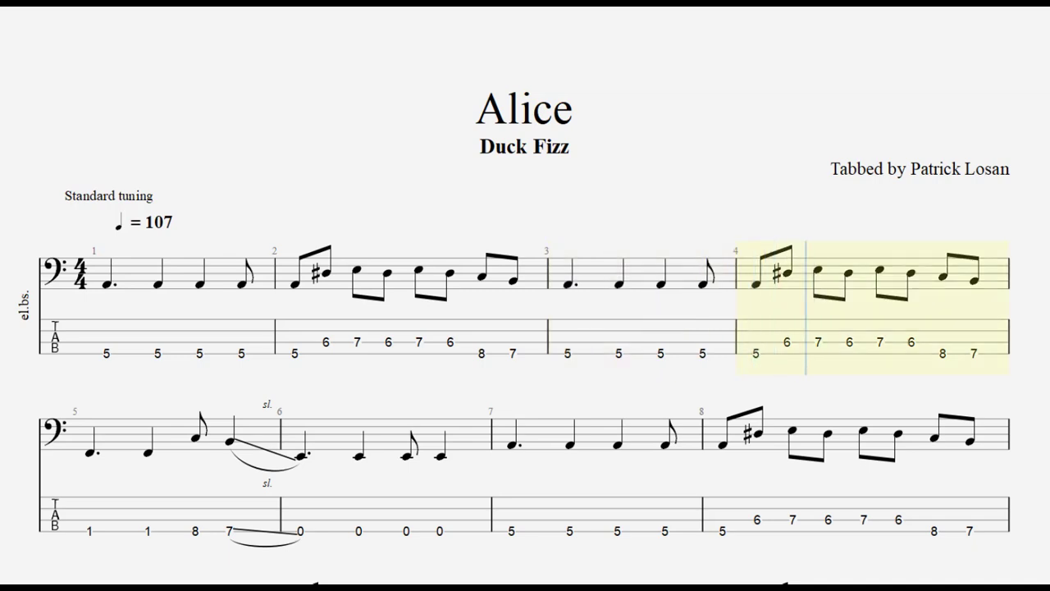
pyautogui.scroll(-3)
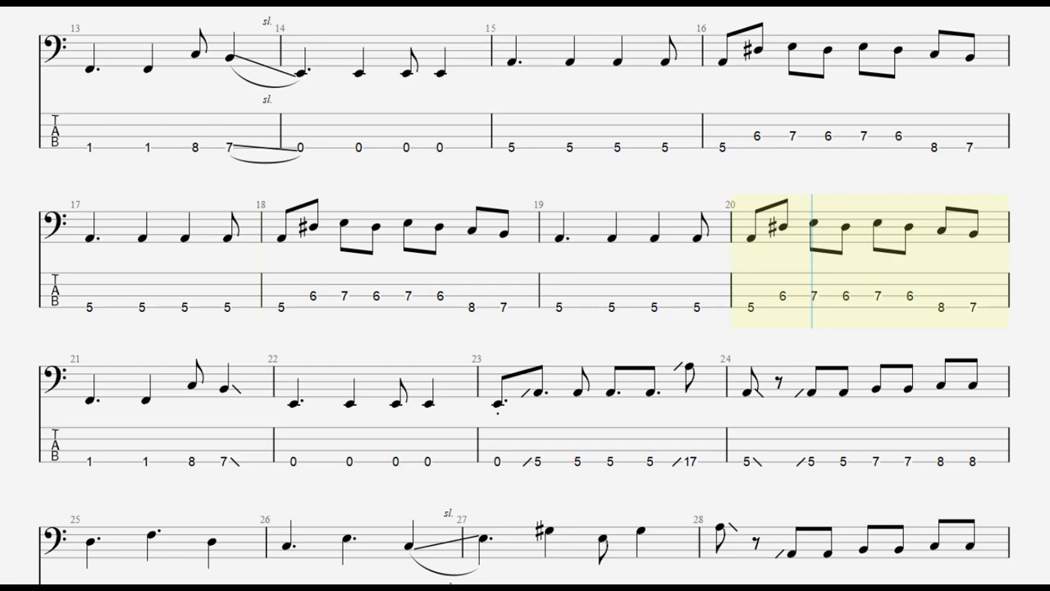
pyautogui.scroll(-3)
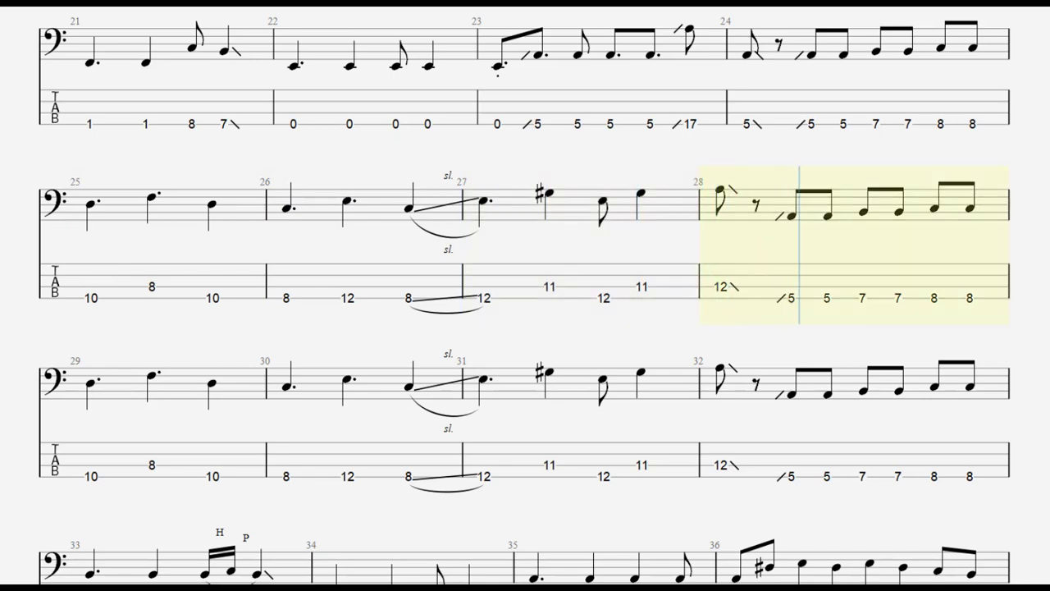
pyautogui.scroll(-3)
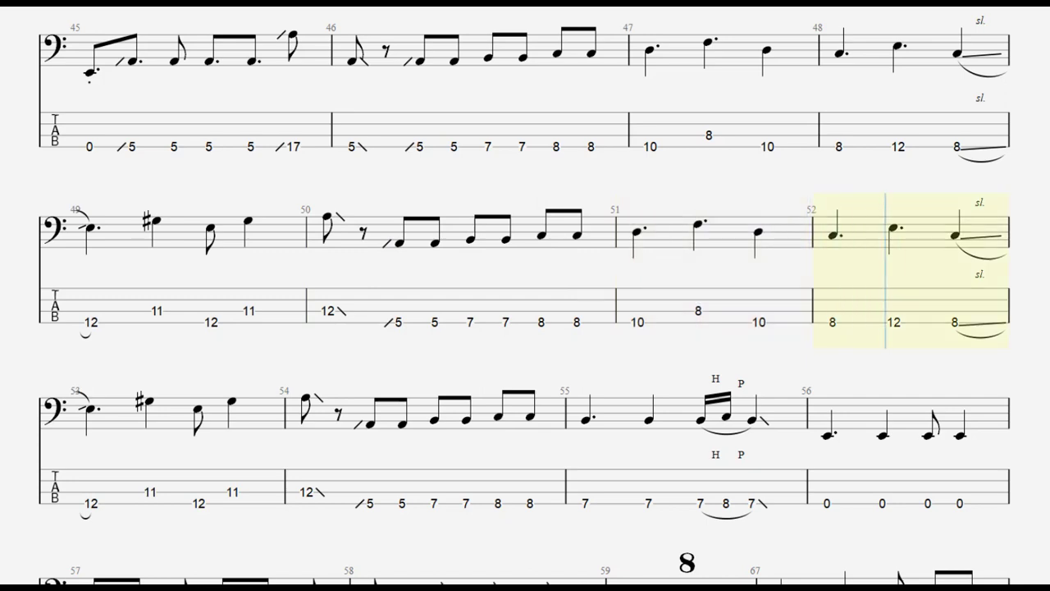
pyautogui.scroll(-3)
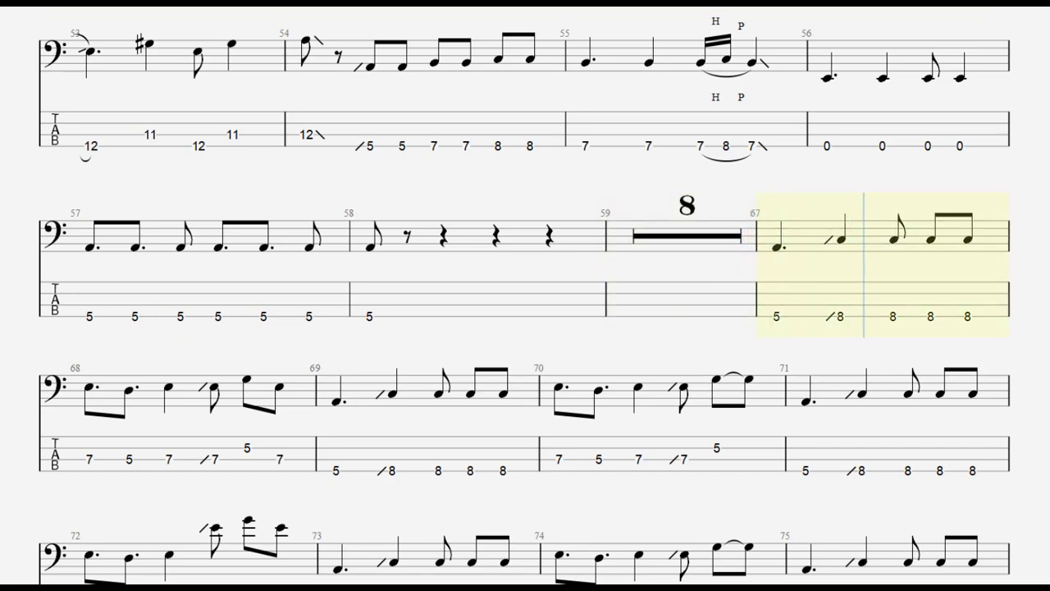
pyautogui.scroll(-3)
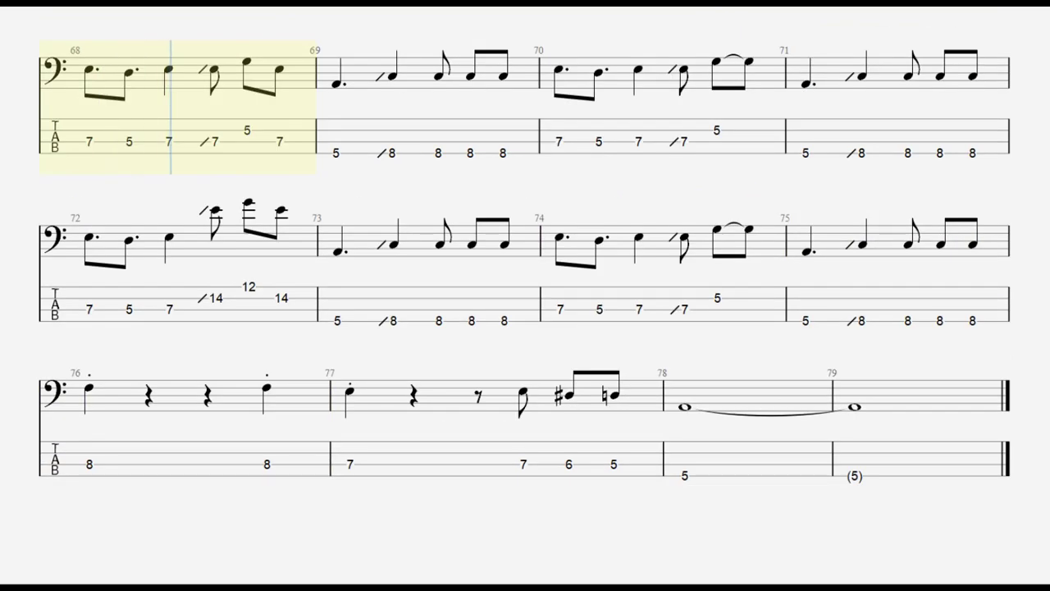